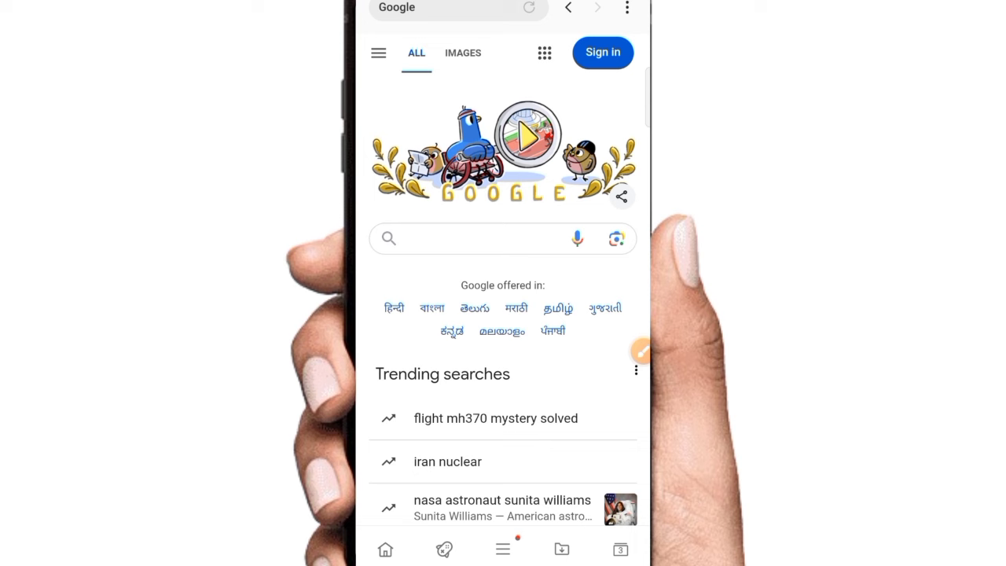
# Step: Search Google for 'pf login' and open the EPFO Member Home result
pyautogui.write('pf+login')
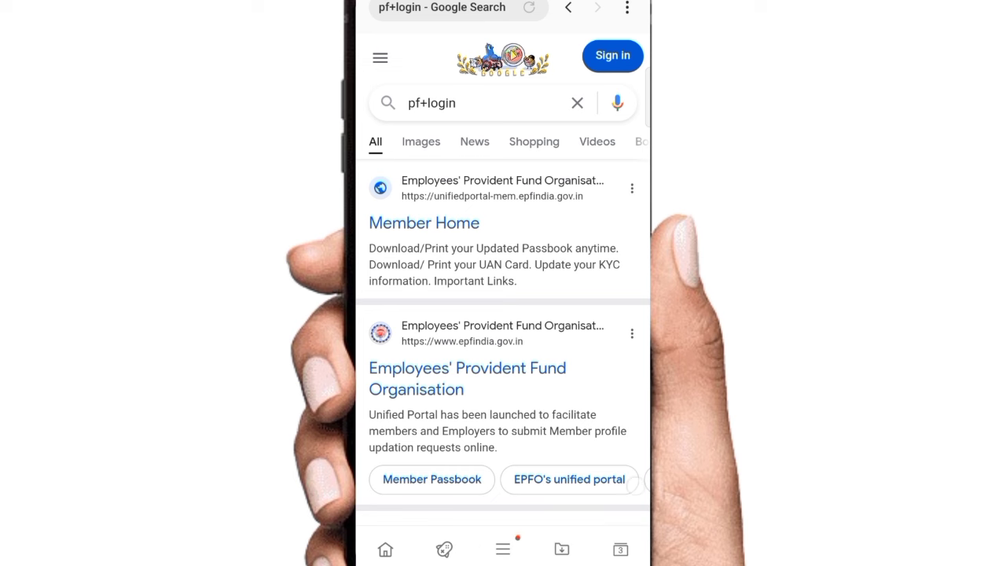
pyautogui.click(424, 223)
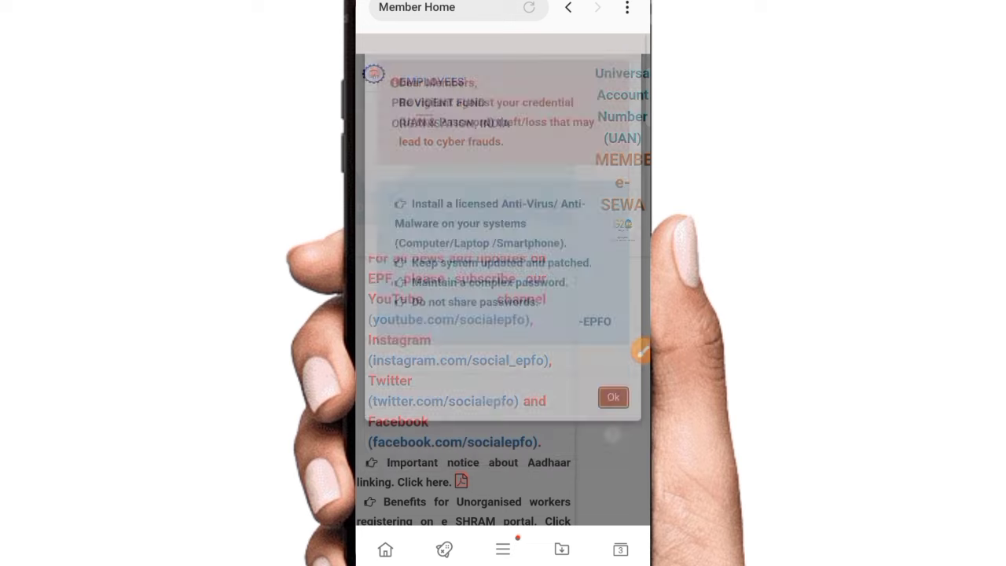
# Step: Dismiss the security advisory and switch the Member Home page to desktop layout
pyautogui.click(613, 396)
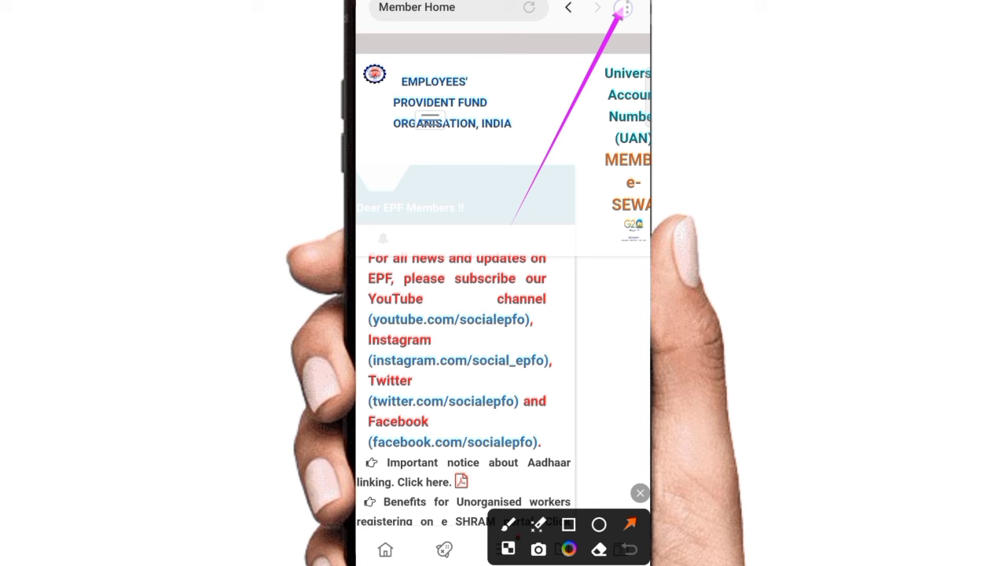
pyautogui.click(626, 8)
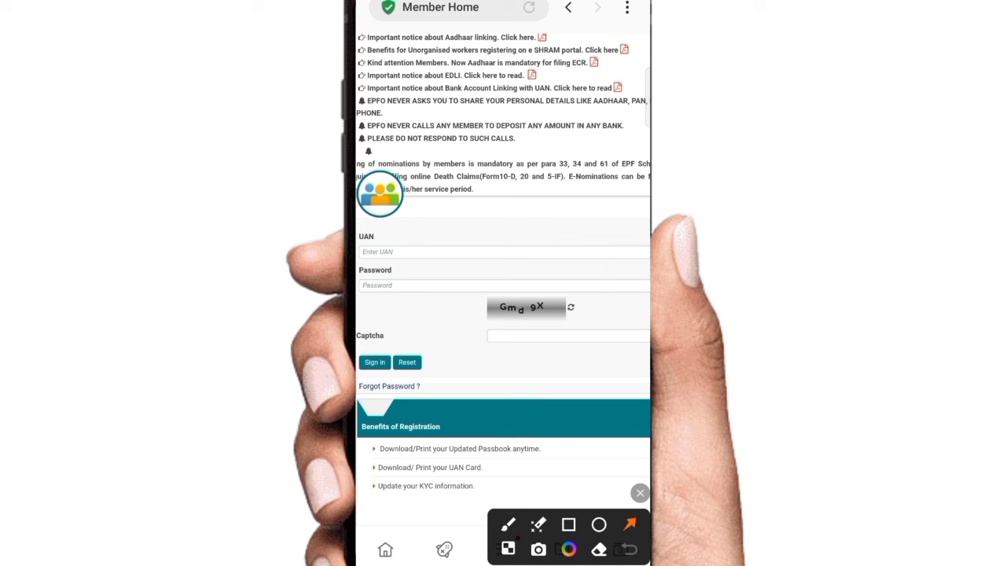
# Step: Sign in with UAN, password and captcha on the Member Home page
pyautogui.moveTo(440, 361); pyautogui.dragTo(401, 286)
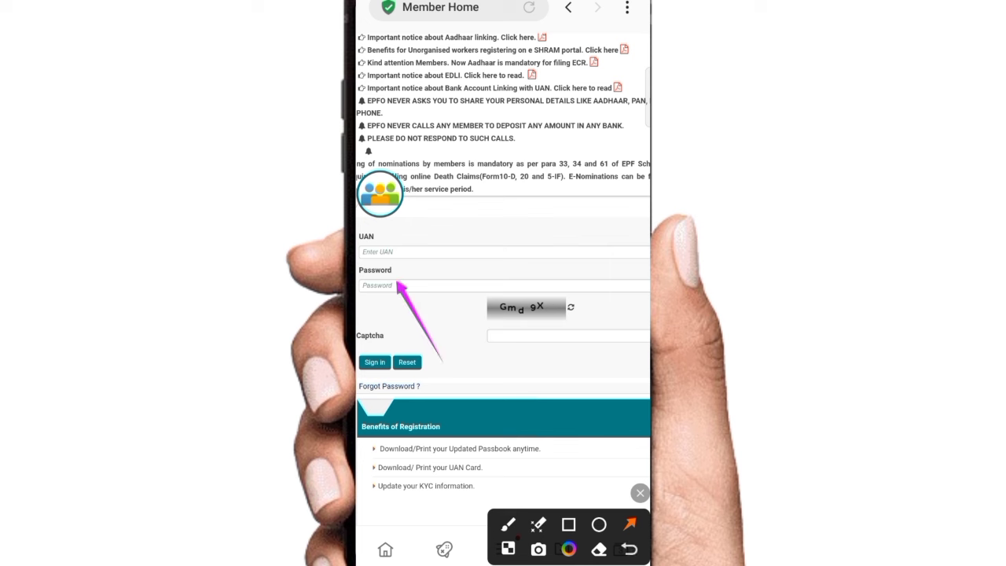
pyautogui.click(569, 526)
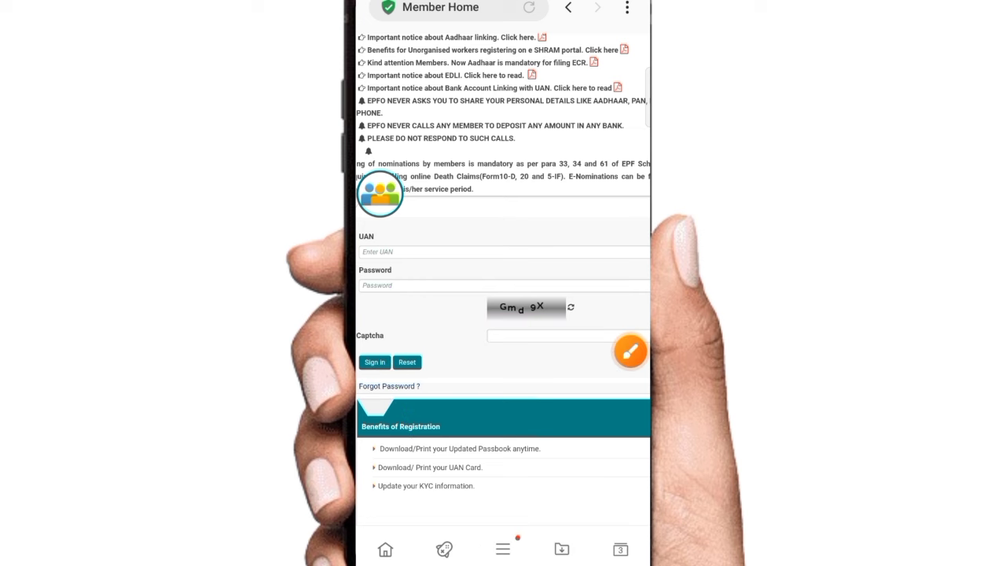
pyautogui.click(374, 362)
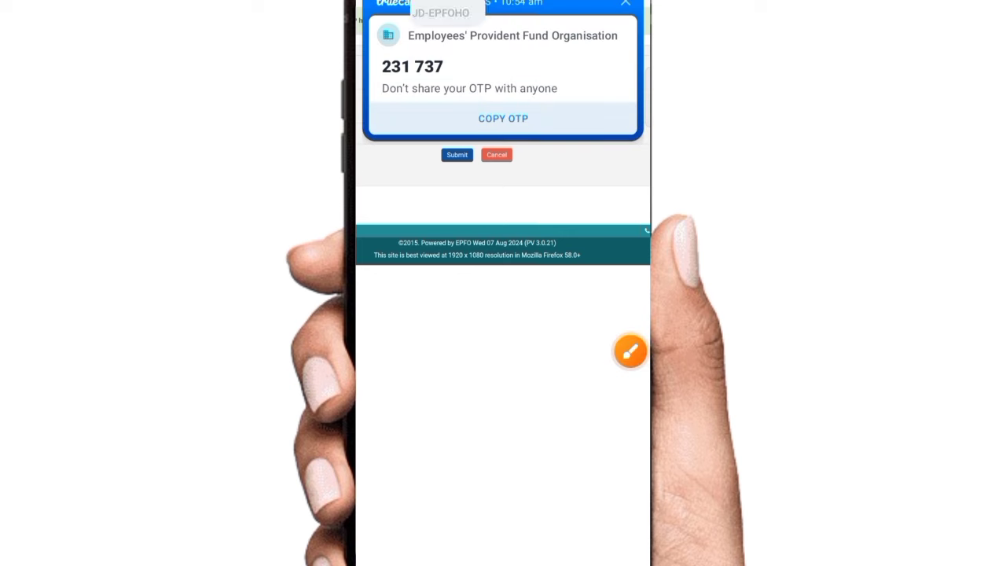
# Step: Copy the SMS one-time password and submit it with the captcha for second-factor login
pyautogui.click(503, 118)
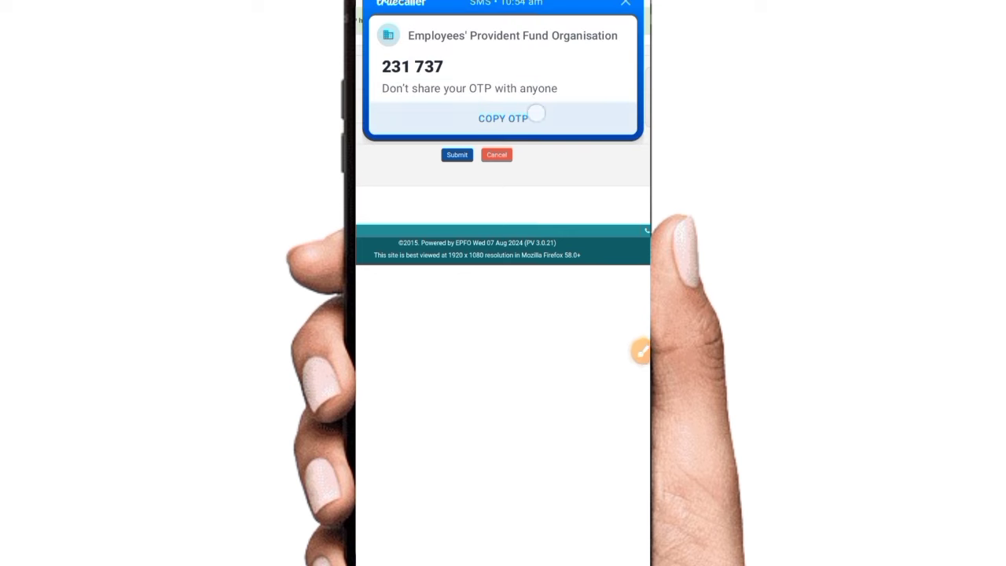
pyautogui.click(503, 118)
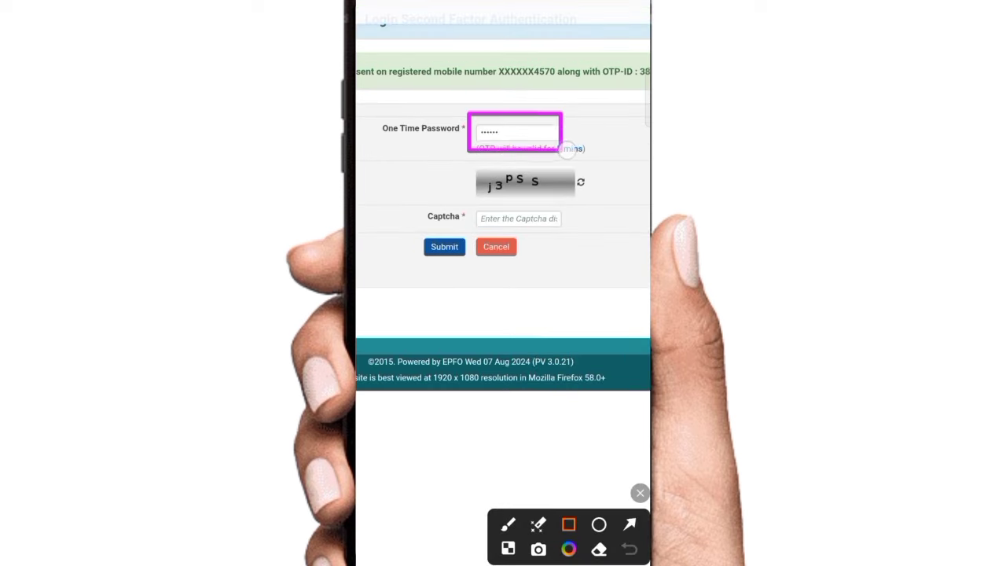
pyautogui.moveTo(469, 161); pyautogui.dragTo(596, 195)
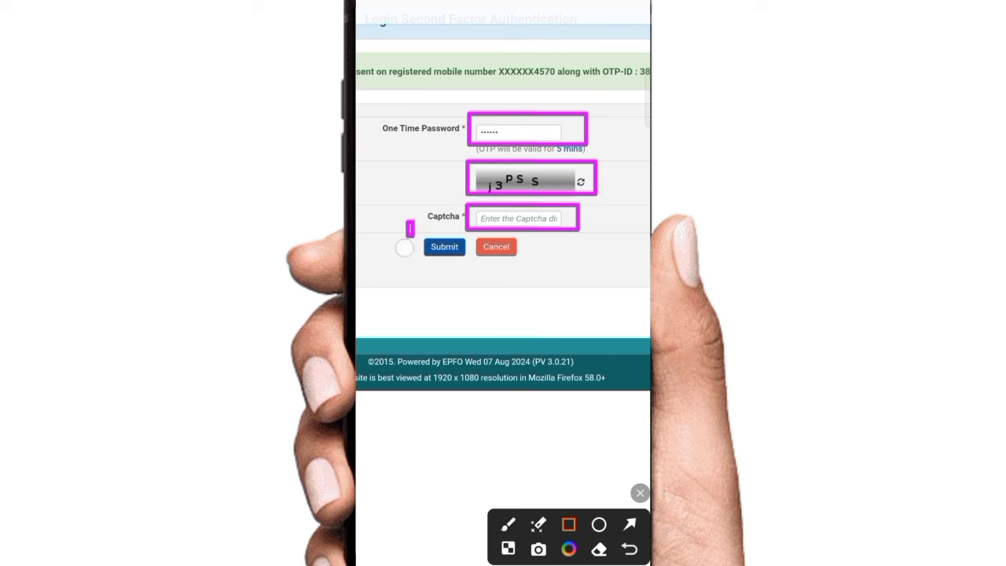
pyautogui.click(443, 245)
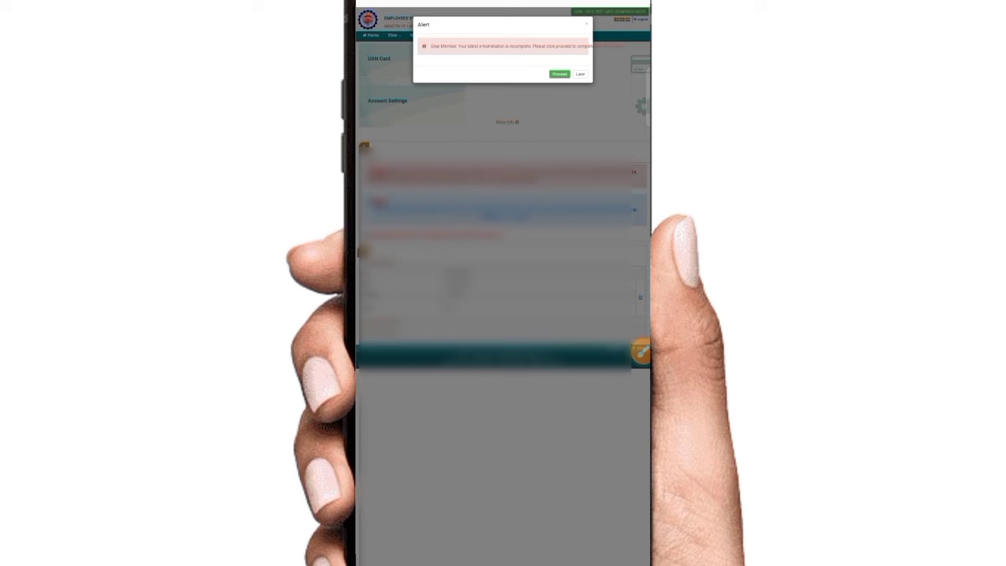
# Step: Close the dashboard alert and go to Online Services for the claim (Form-31, 19, 10C & 10D)
pyautogui.click(580, 74)
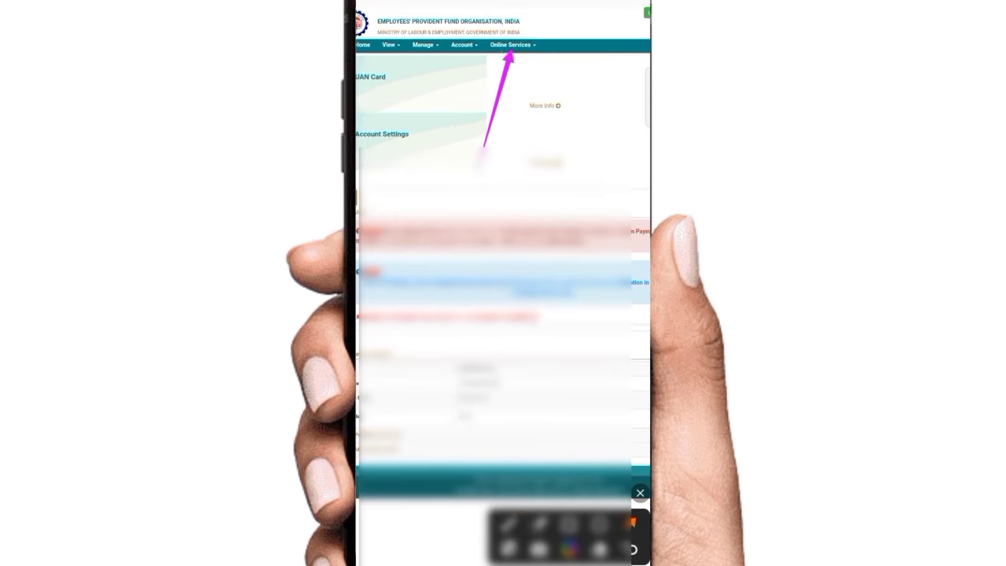
pyautogui.click(512, 44)
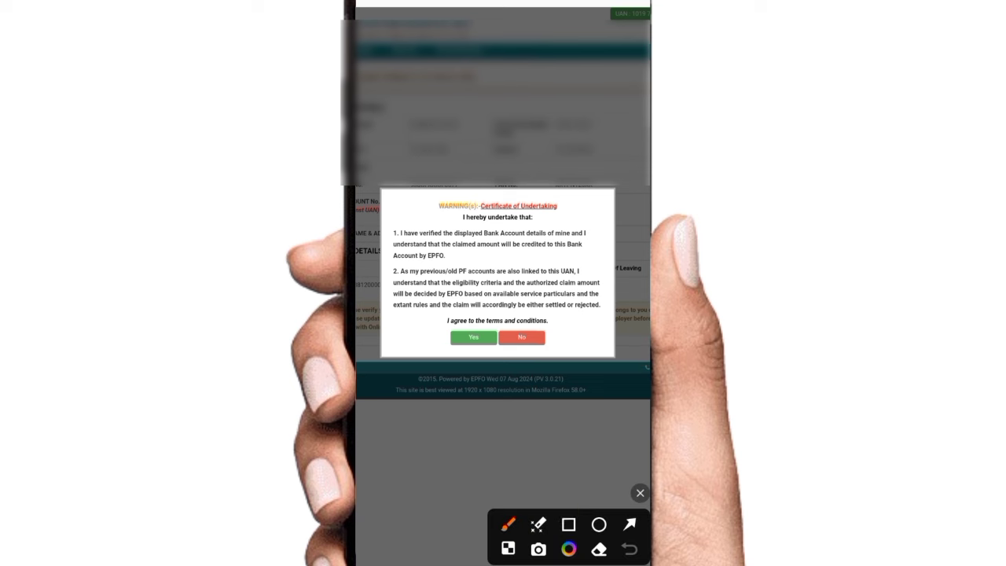
# Step: Agree to the bank account Certificate of Undertaking and proceed for online claim
pyautogui.moveTo(385, 206); pyautogui.dragTo(622, 362)
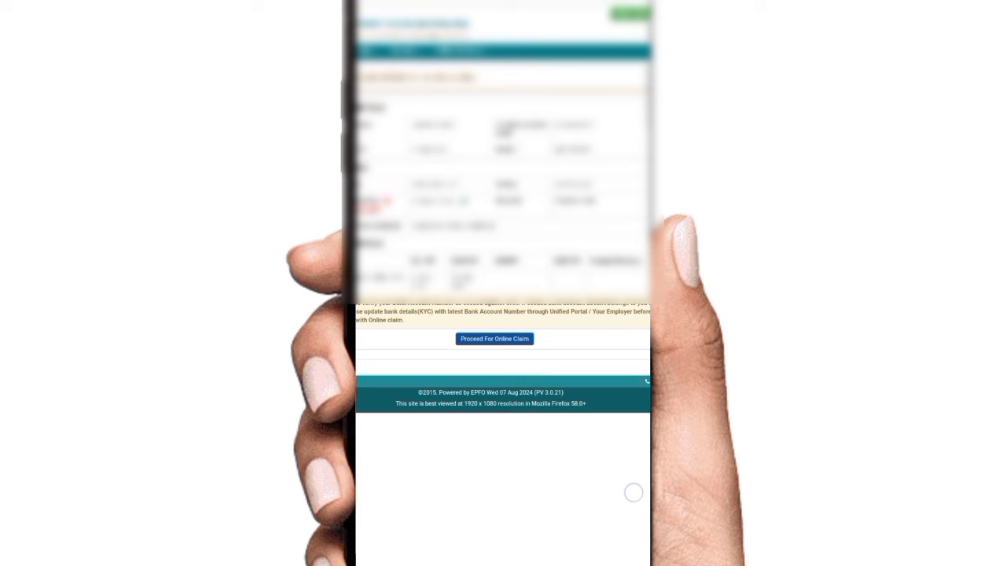
pyautogui.click(494, 340)
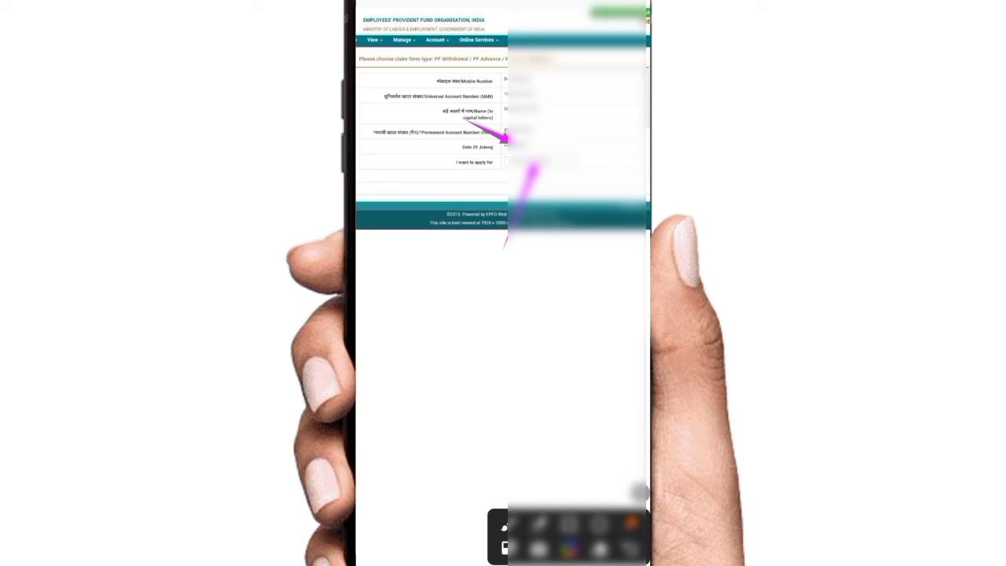
# Step: Choose PF Advance (Form 31) as the claim type and list the advance purposes
pyautogui.click(541, 162)
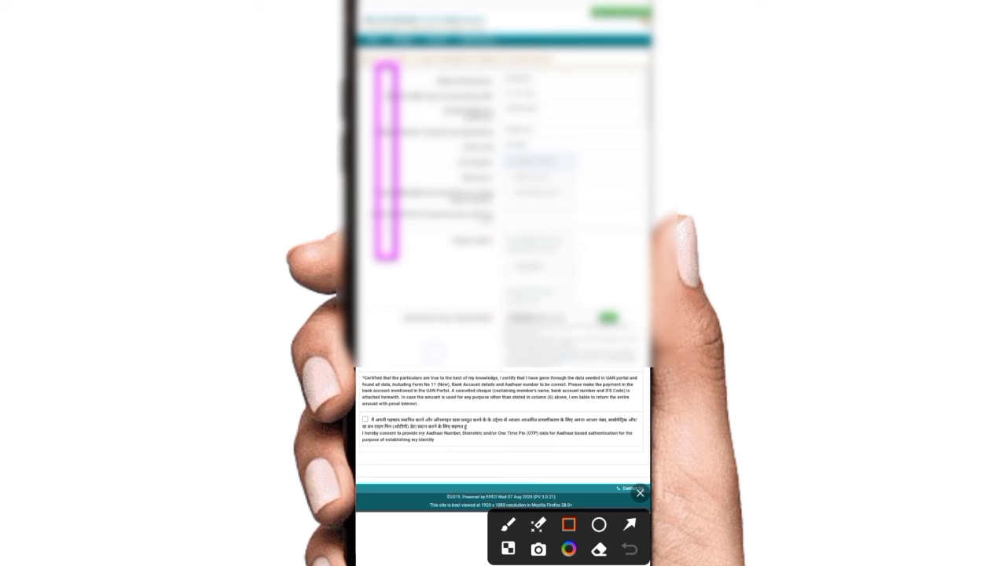
pyautogui.moveTo(378, 66); pyautogui.dragTo(642, 459)
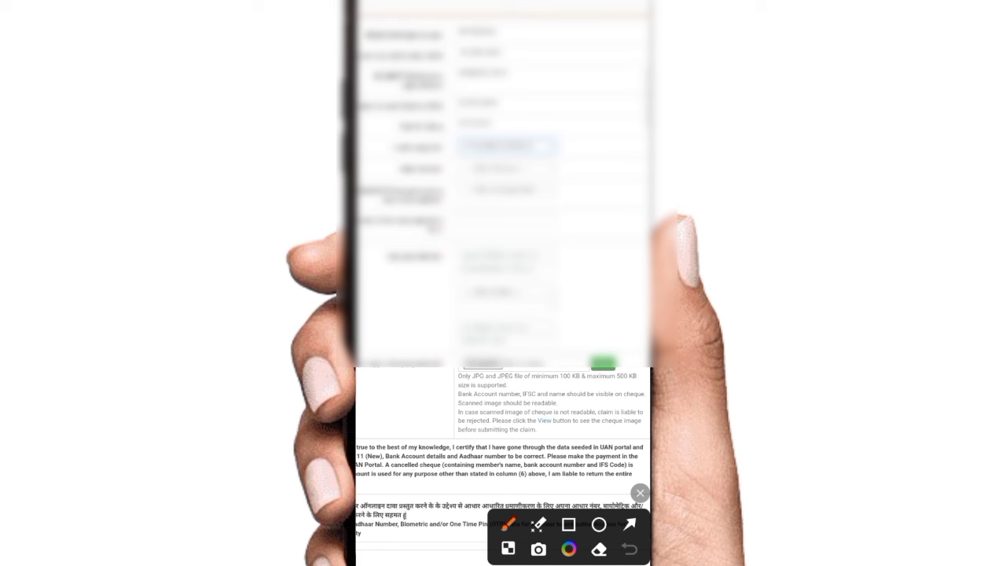
pyautogui.moveTo(412, 28); pyautogui.dragTo(538, 141)
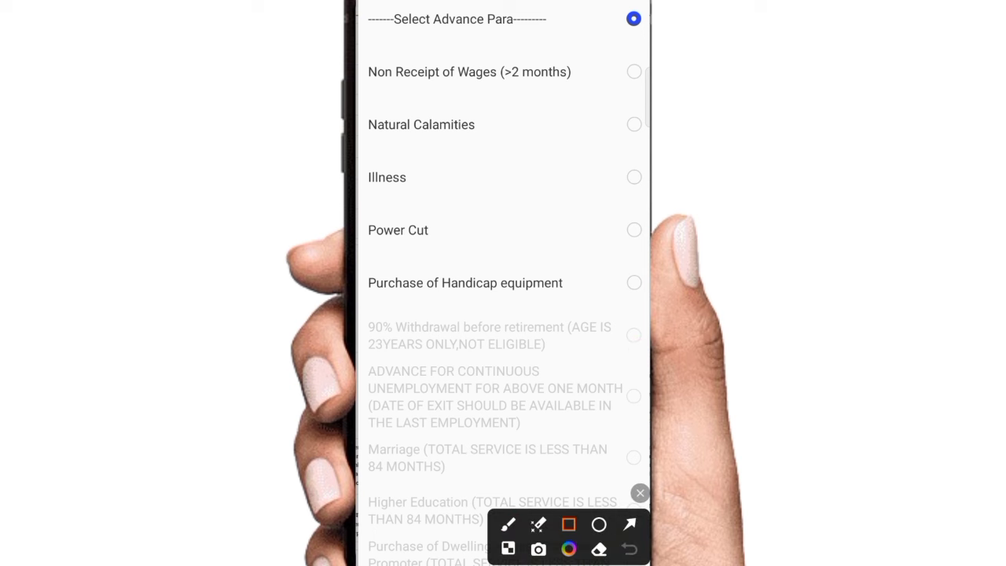
# Step: Pick the advance purpose, fill the employee address and list the states
pyautogui.moveTo(376, 38); pyautogui.dragTo(581, 471)
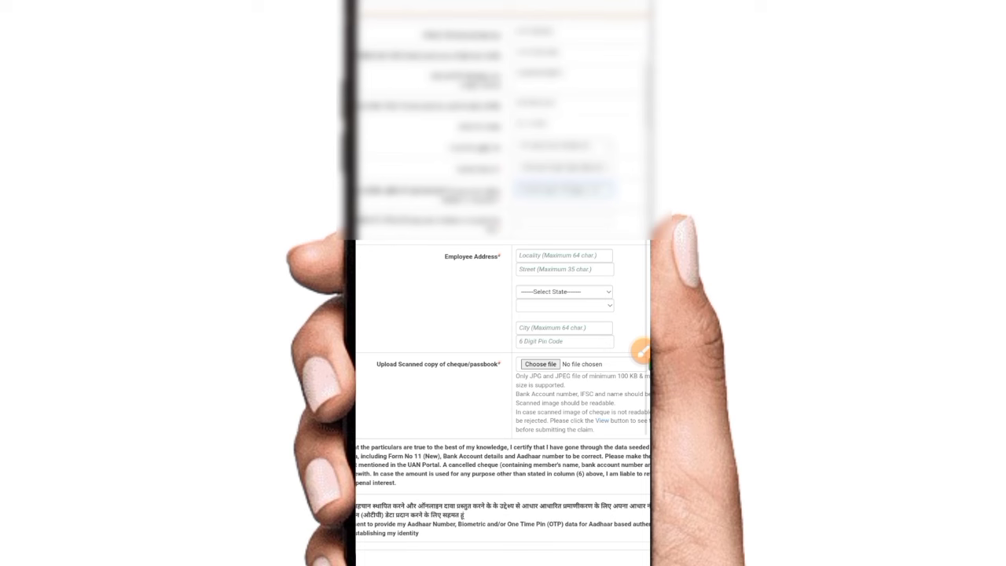
pyautogui.click(641, 351)
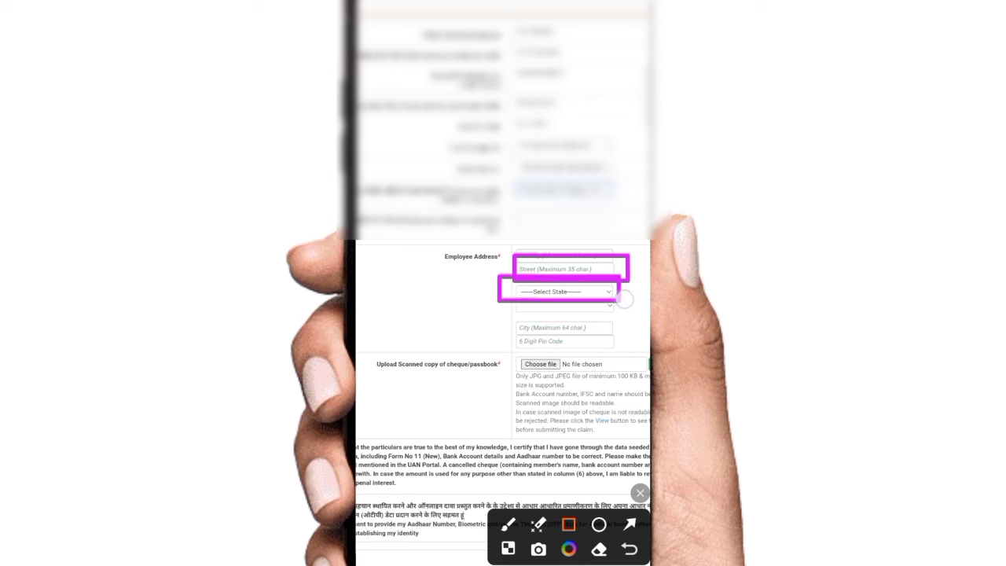
pyautogui.click(558, 291)
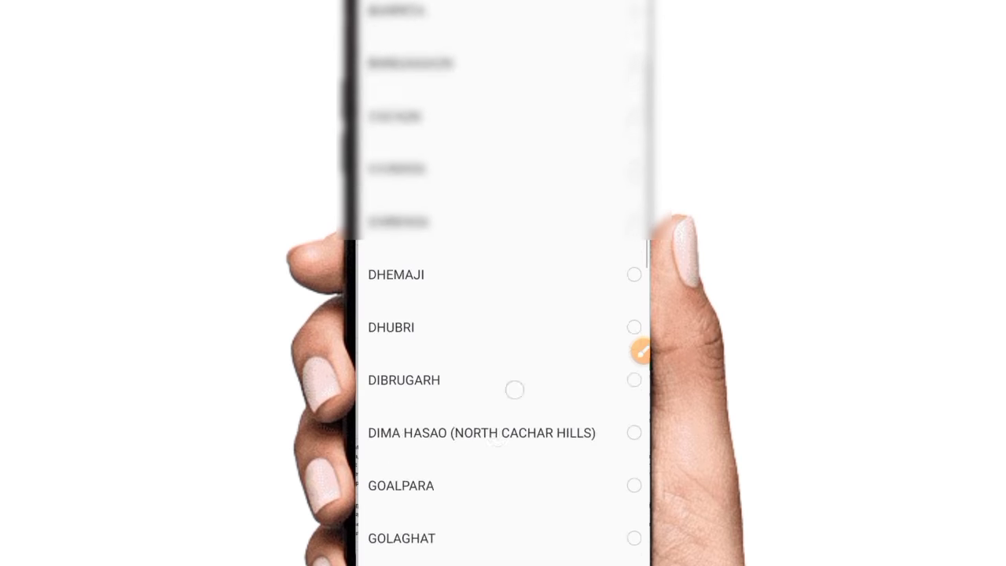
# Step: Select NAGAON under ASSAM as the employee address district
pyautogui.scroll(-3)
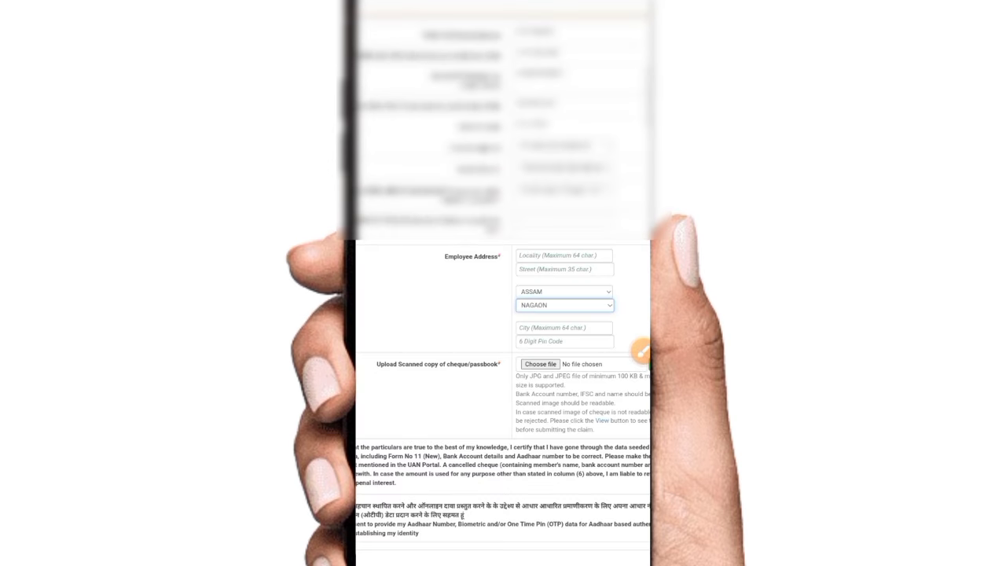
pyautogui.click(642, 350)
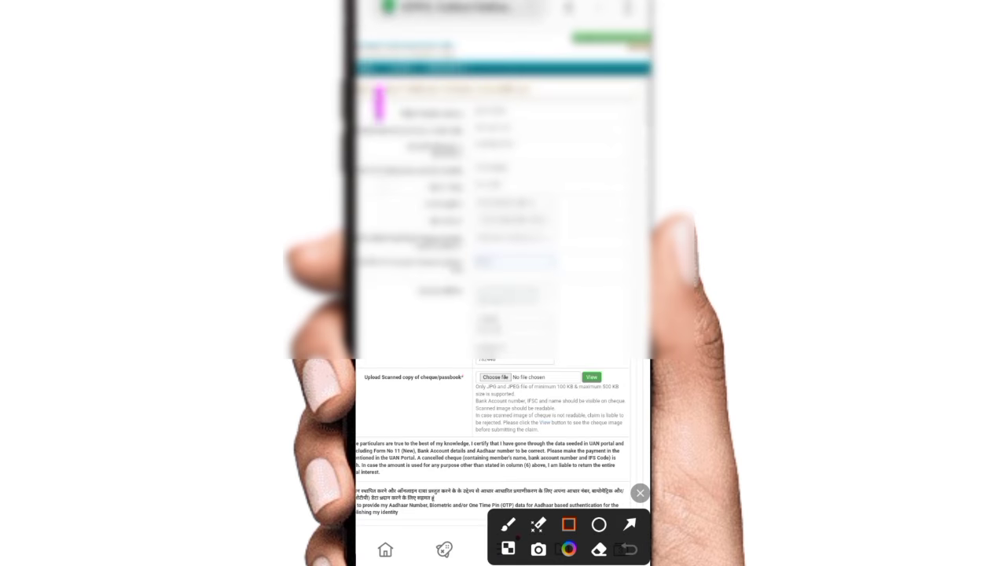
# Step: Upload the scanned cheque image from File Manager and tick the Aadhaar consent checkbox
pyautogui.moveTo(379, 88); pyautogui.dragTo(635, 368)
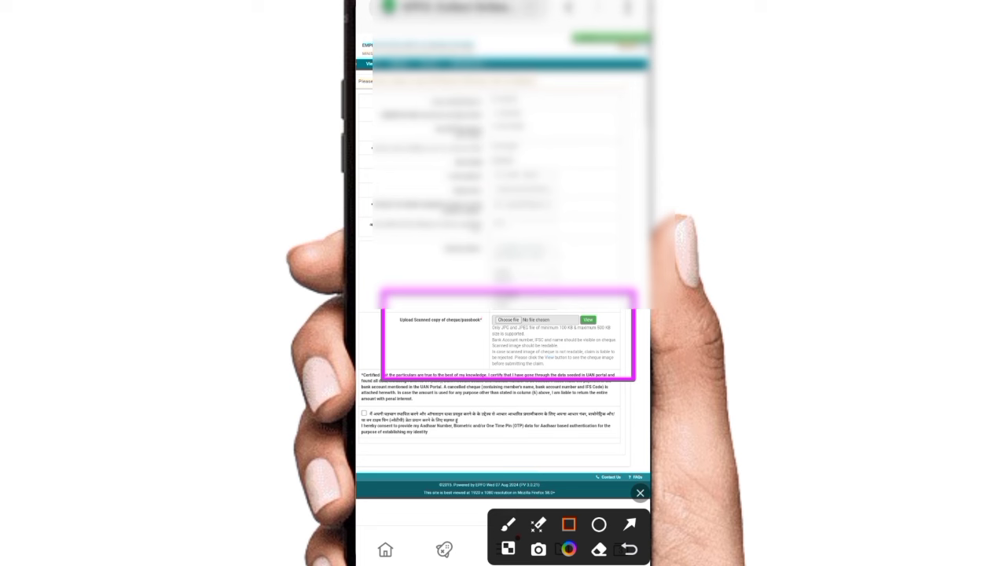
pyautogui.click(629, 525)
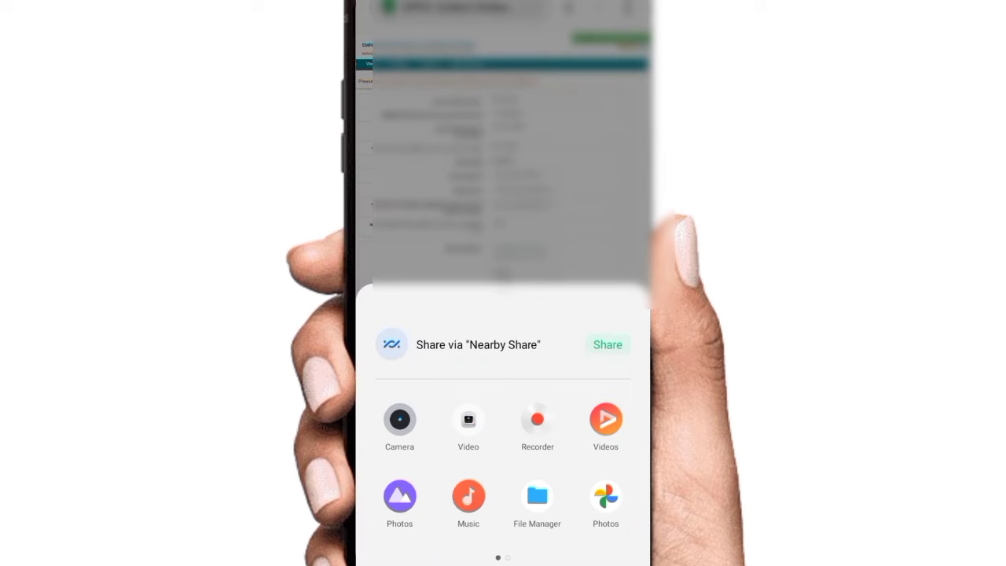
pyautogui.click(538, 497)
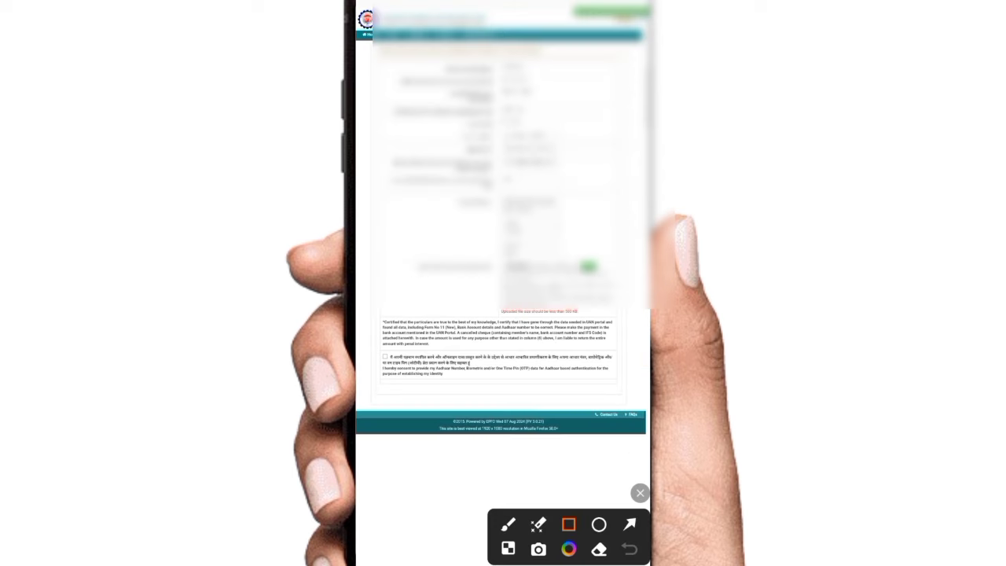
pyautogui.moveTo(377, 35); pyautogui.dragTo(638, 439)
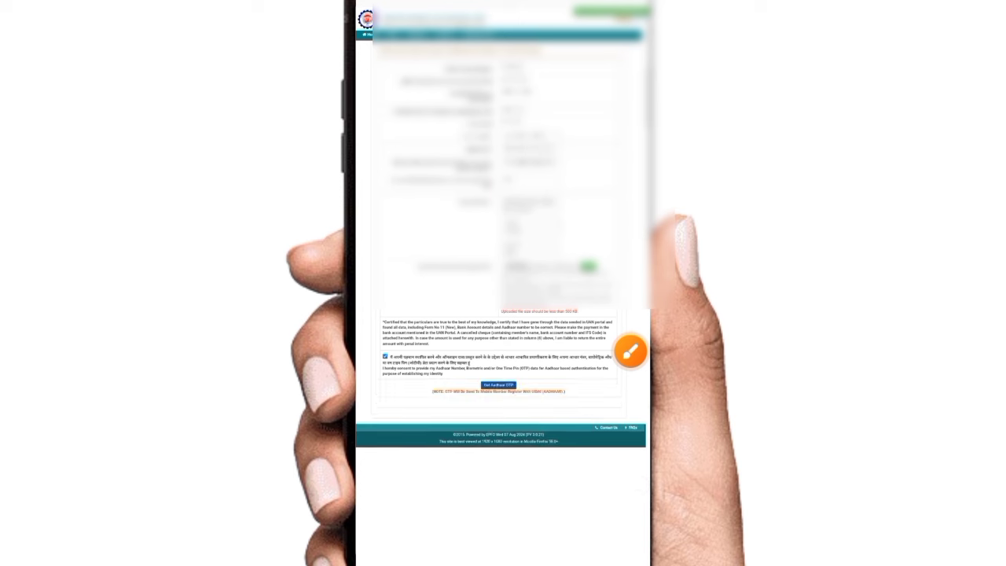
# Step: Request the Aadhaar OTP on the registered mobile
pyautogui.click(630, 352)
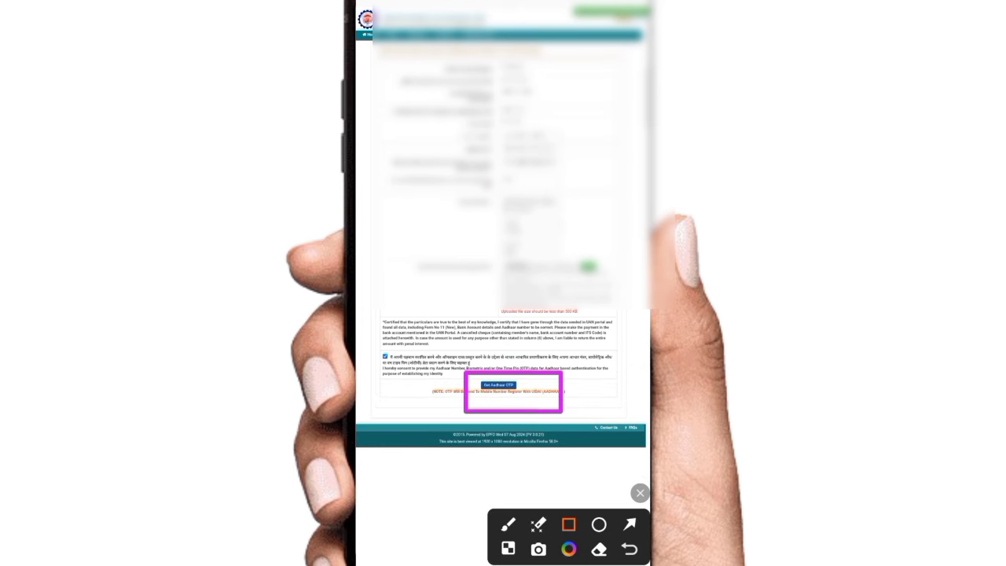
pyautogui.click(629, 525)
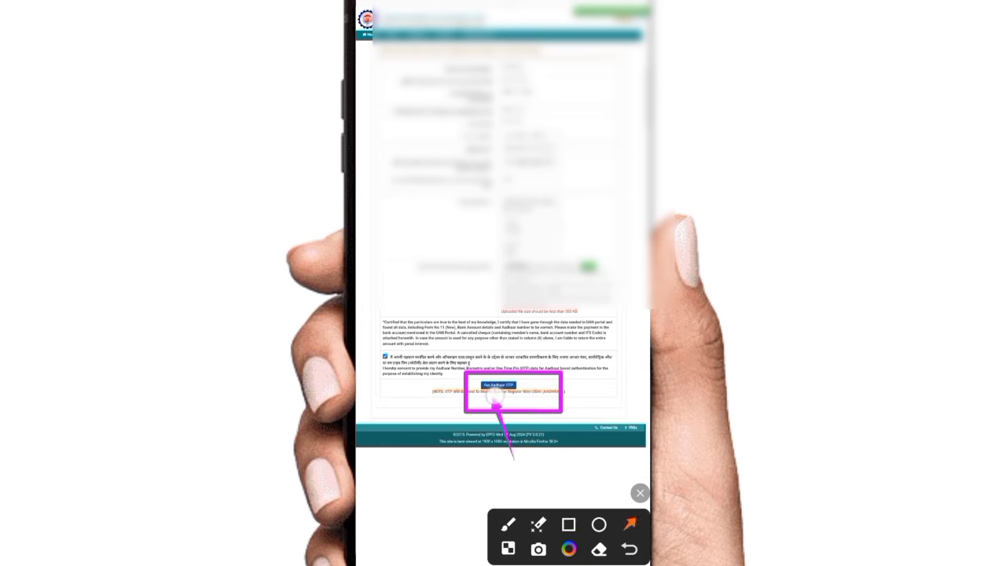
pyautogui.click(499, 384)
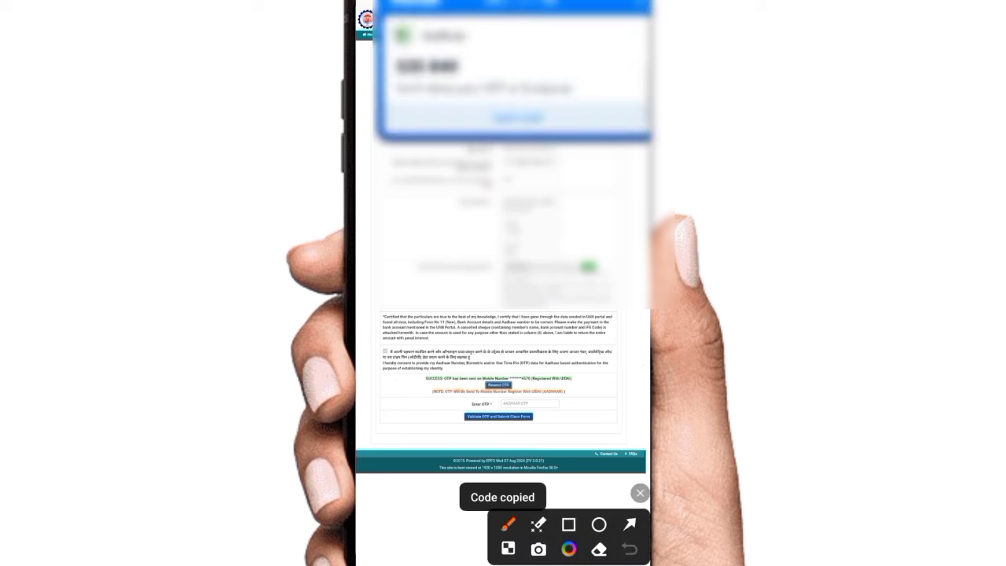
# Step: Paste the received Aadhaar OTP into the Enter OTP box
pyautogui.click(569, 525)
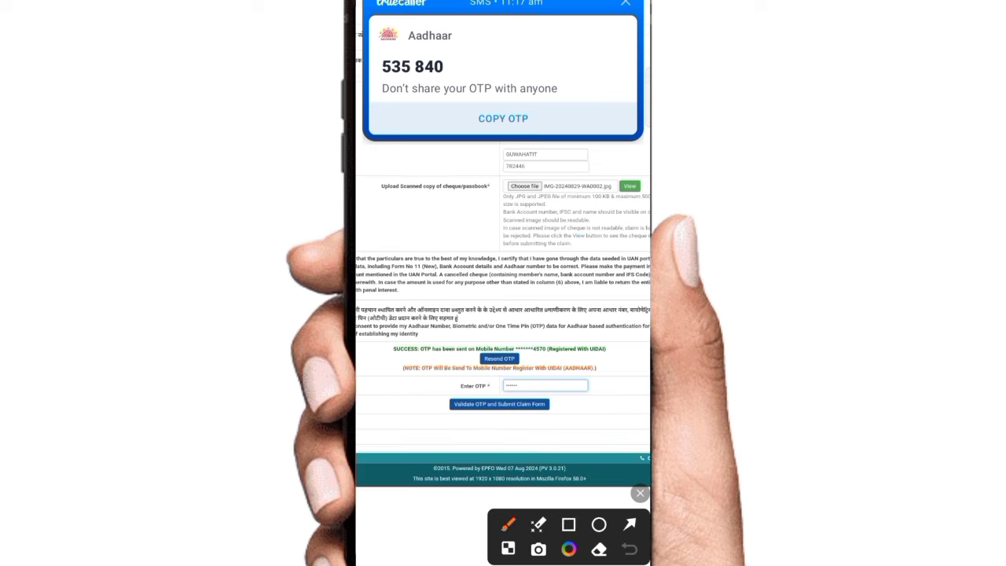
pyautogui.click(569, 525)
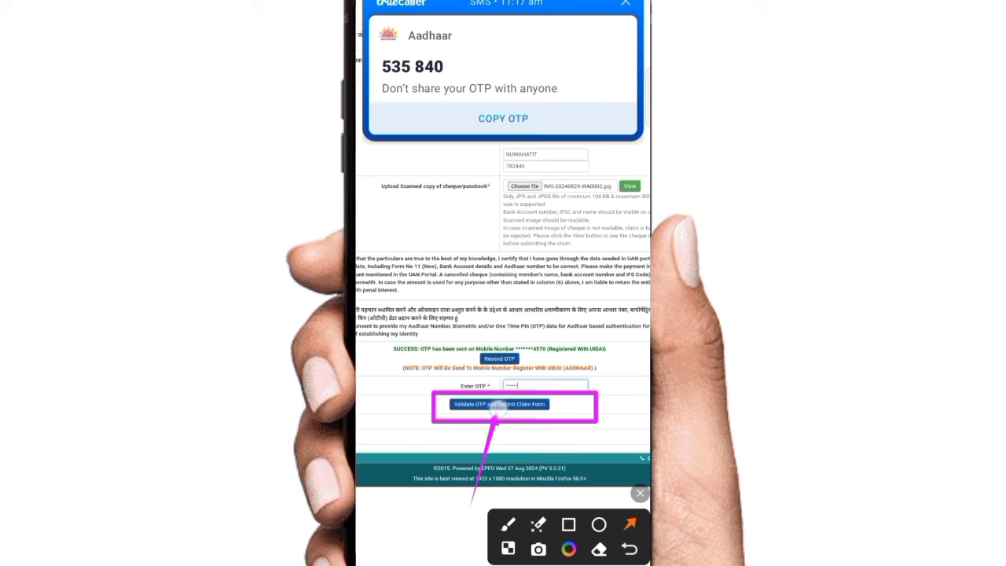
# Step: Validate the Aadhaar OTP and submit the PF advance claim form
pyautogui.click(500, 402)
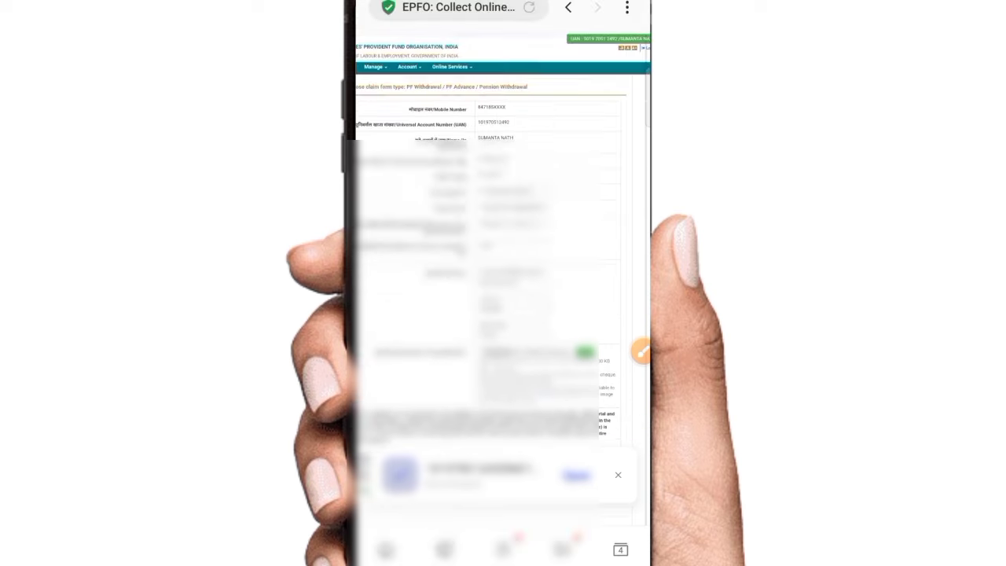
# Step: Go to Track Claim Status under Online Services to list the newly submitted claim first
pyautogui.click(642, 352)
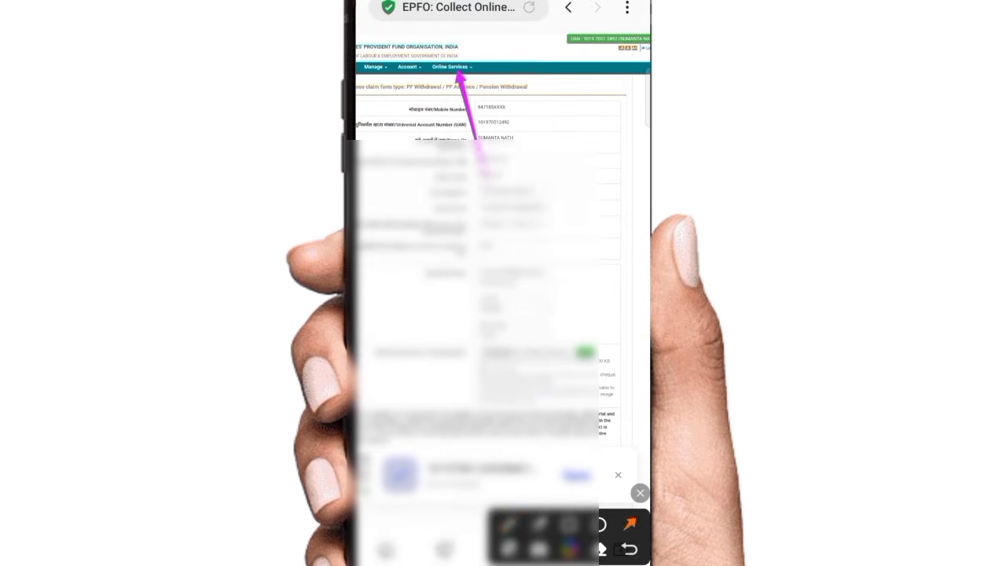
pyautogui.click(453, 66)
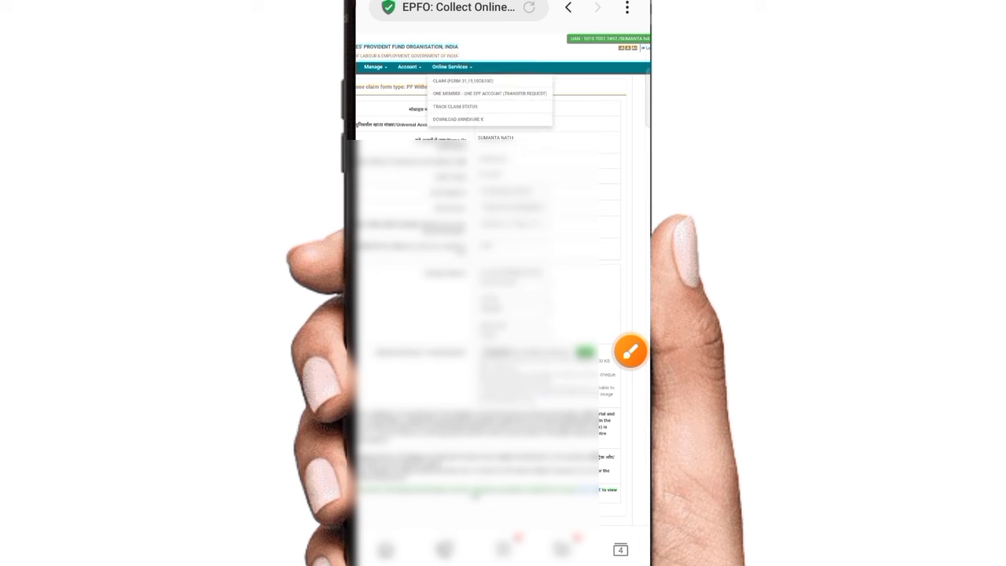
pyautogui.click(631, 353)
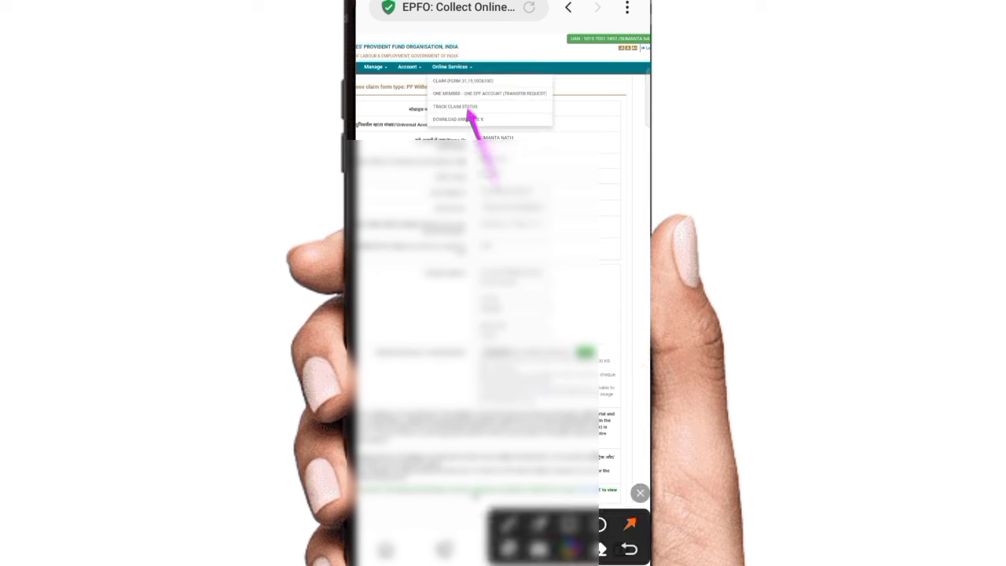
pyautogui.click(640, 493)
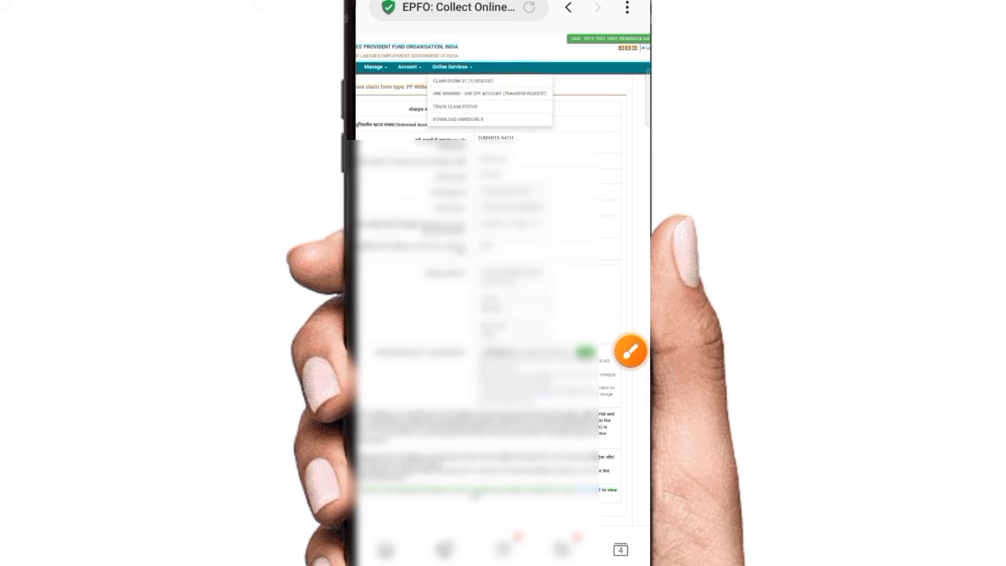
pyautogui.click(456, 107)
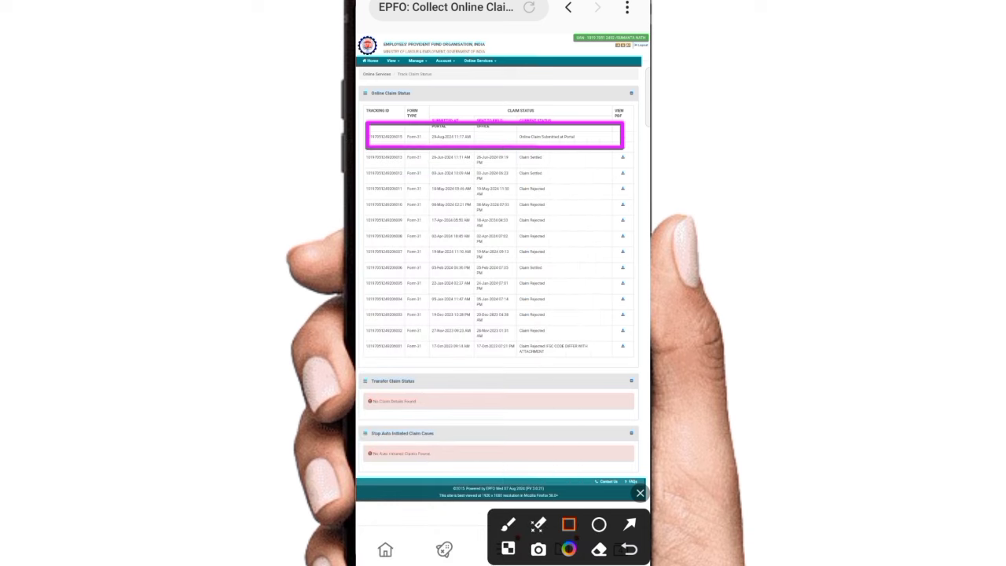
pyautogui.click(640, 493)
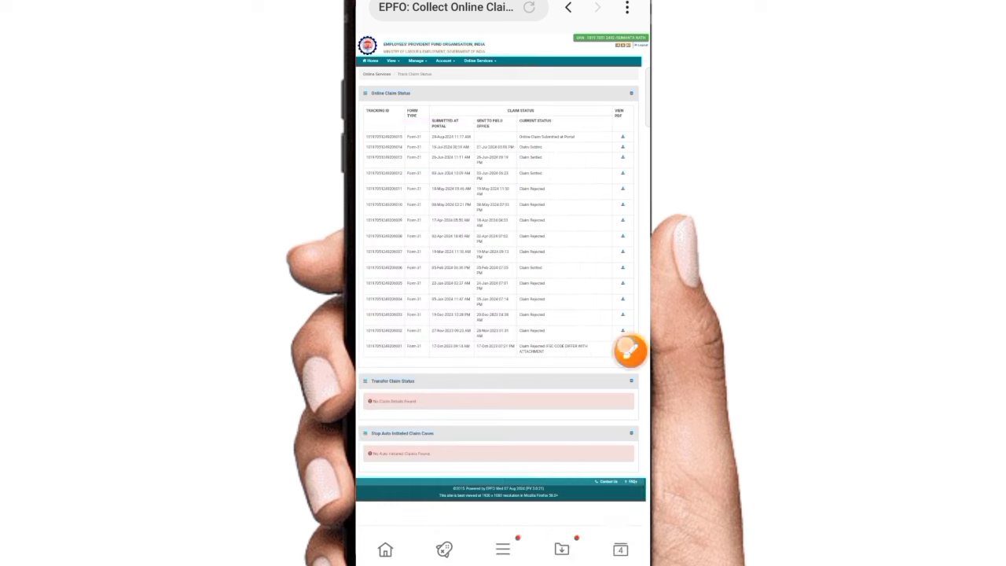
pyautogui.click(630, 351)
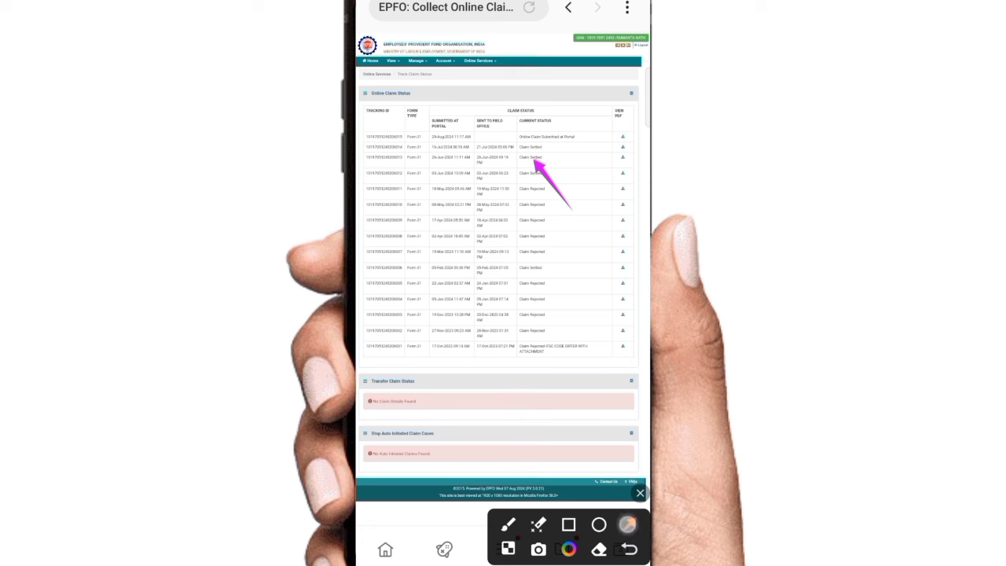
pyautogui.click(627, 526)
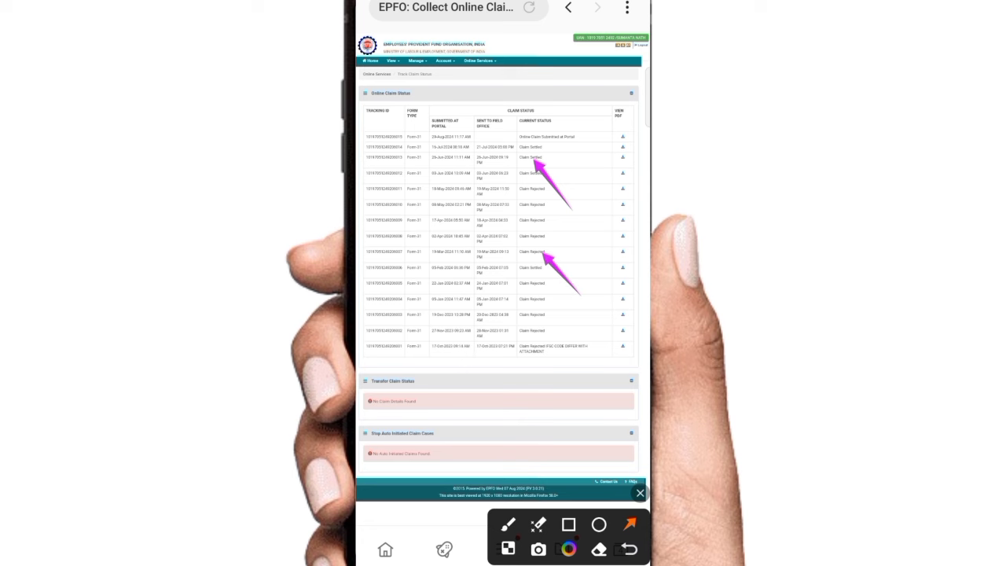